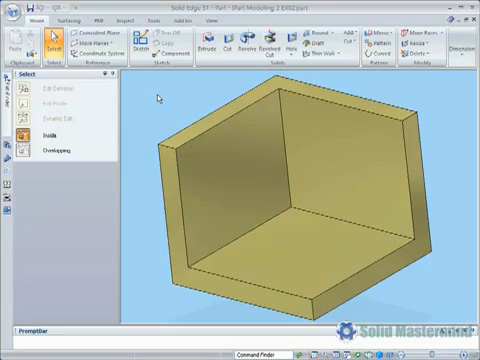
pyautogui.moveTo(152, 104)
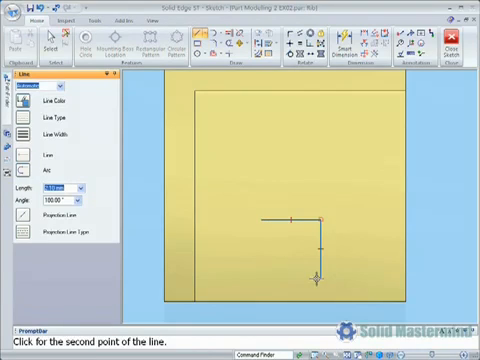
pyautogui.moveTo(276, 176)
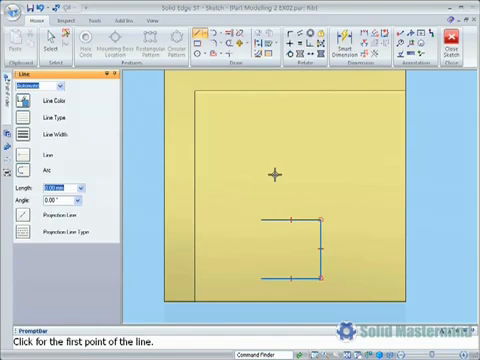
pyautogui.moveTo(356, 118)
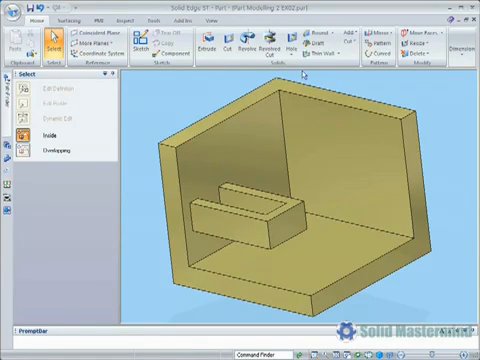
# Step: Sketch a curved profile on the side-wall face: a straight segment flowing into an arc
pyautogui.click(320, 38)
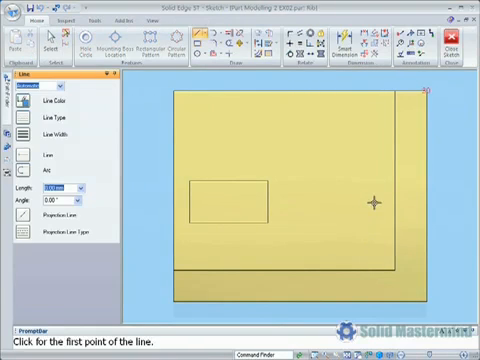
pyautogui.click(332, 192)
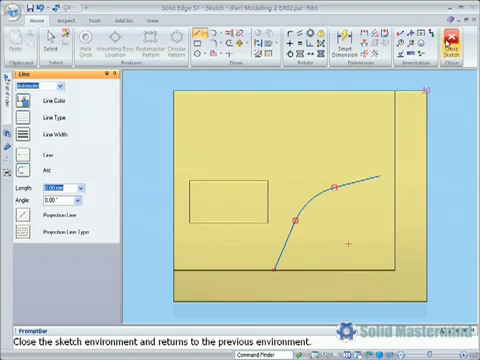
# Step: Leave the sketch and preview the curved profile as a second rib against the wall
pyautogui.click(456, 48)
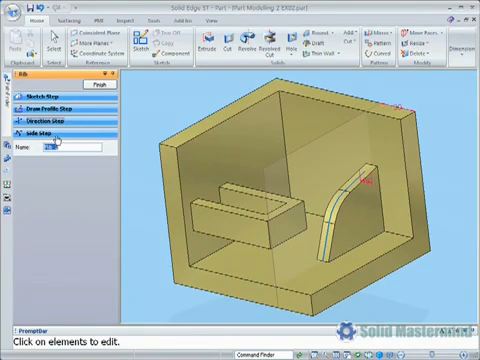
pyautogui.click(48, 130)
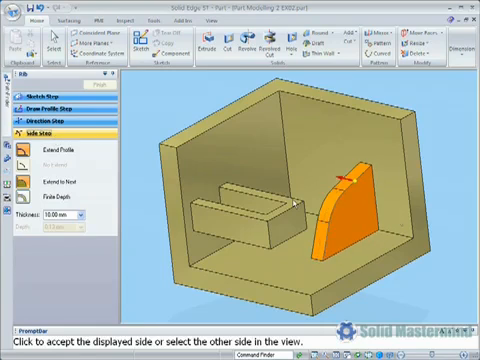